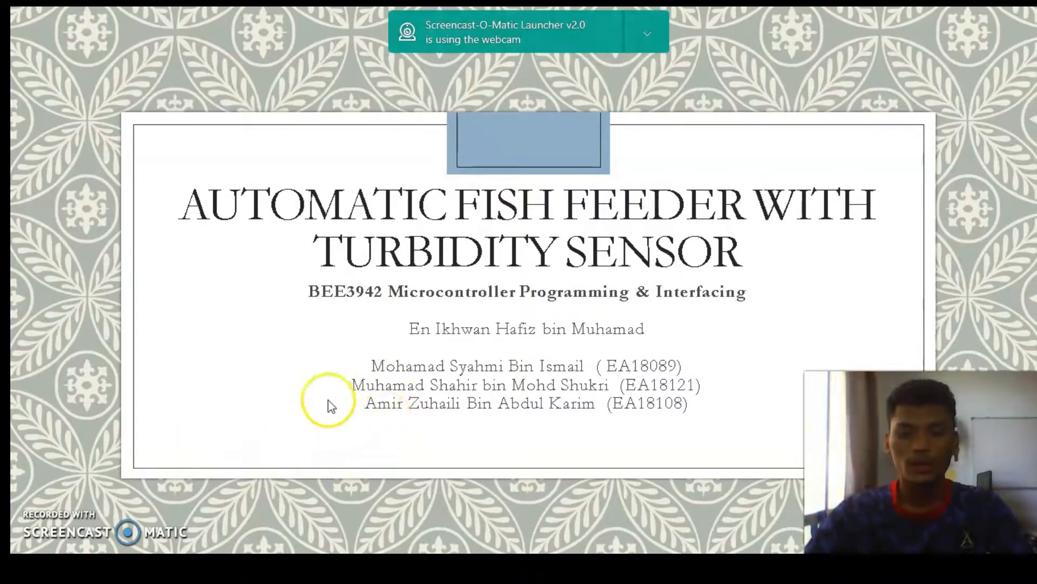
pyautogui.moveTo(605, 427)
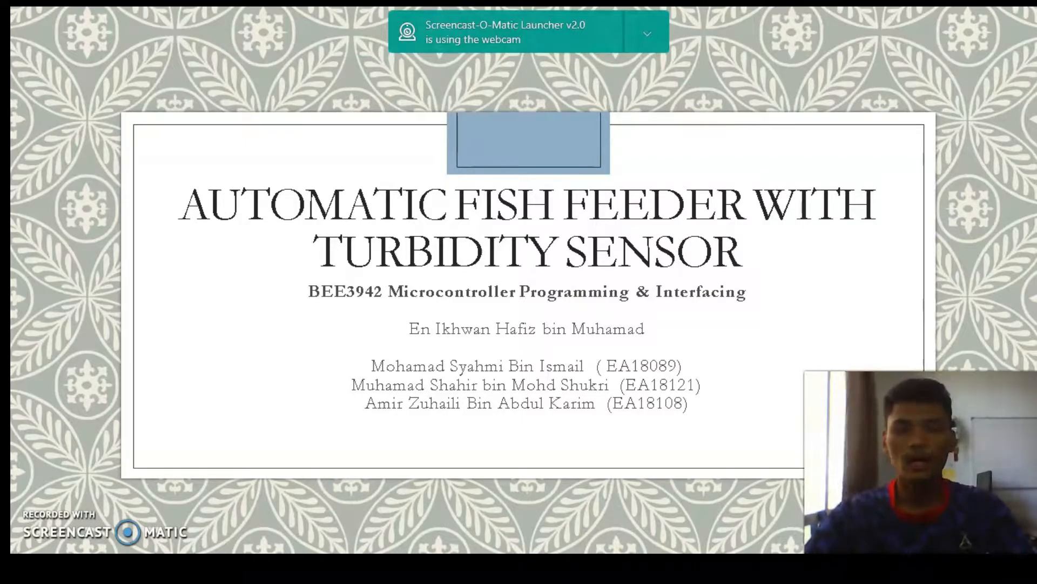
# Scroll through the fish feeder sketch down to the FISHFEEDER delay
pyautogui.click(487, 434)
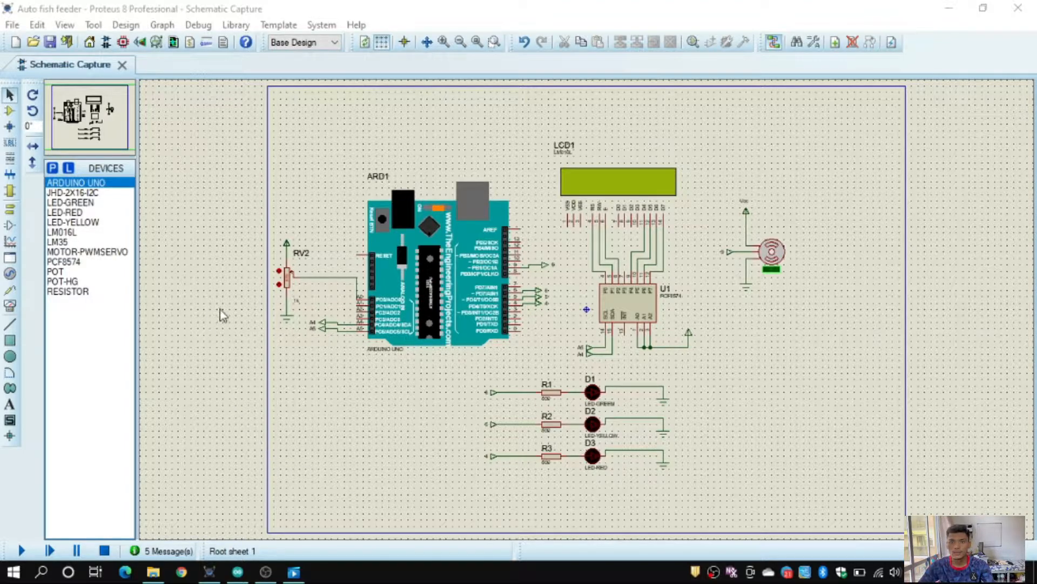
pyautogui.moveTo(271, 312)
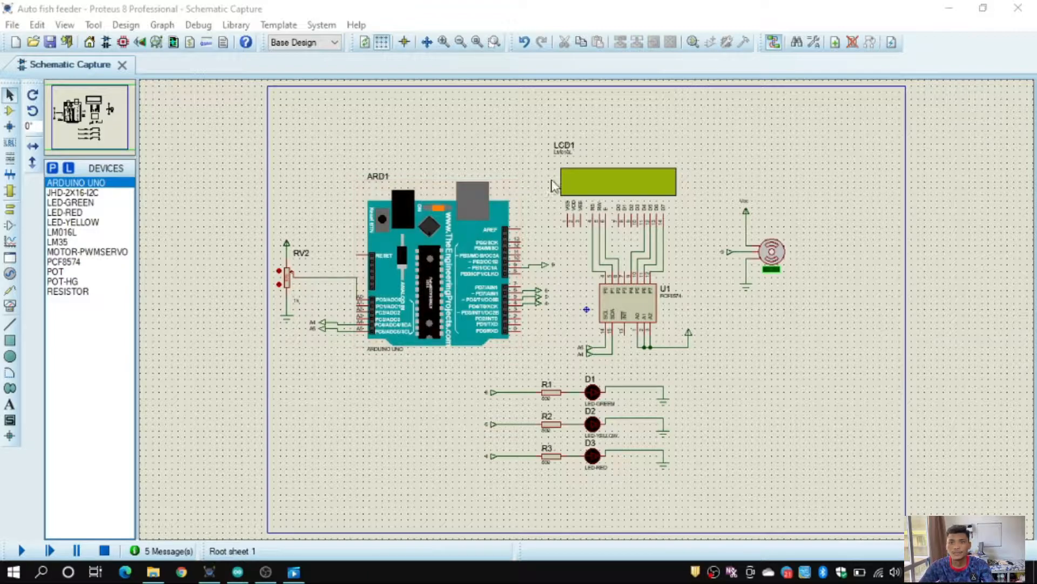
pyautogui.moveTo(646, 149)
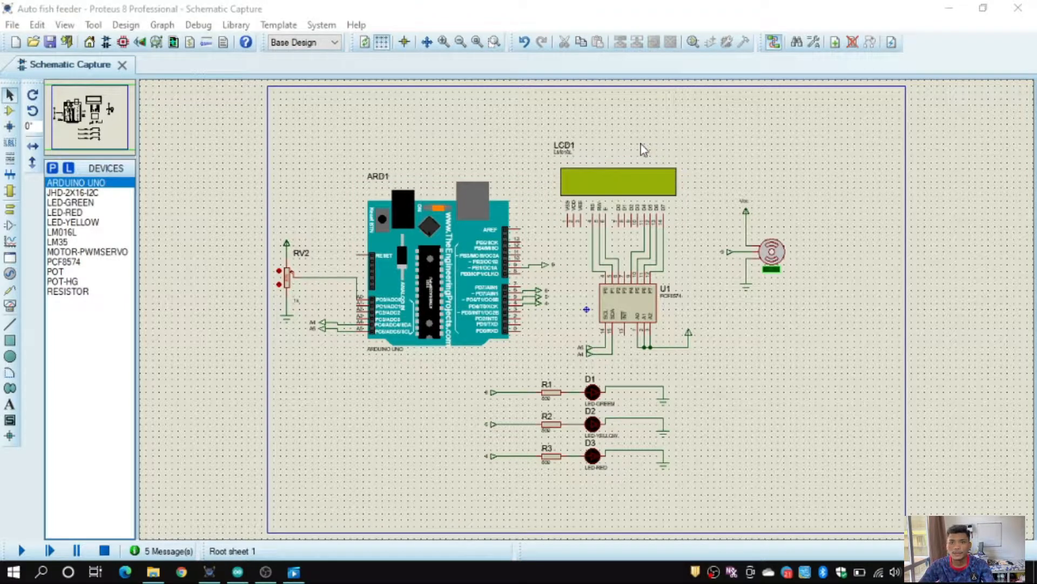
pyautogui.moveTo(684, 322)
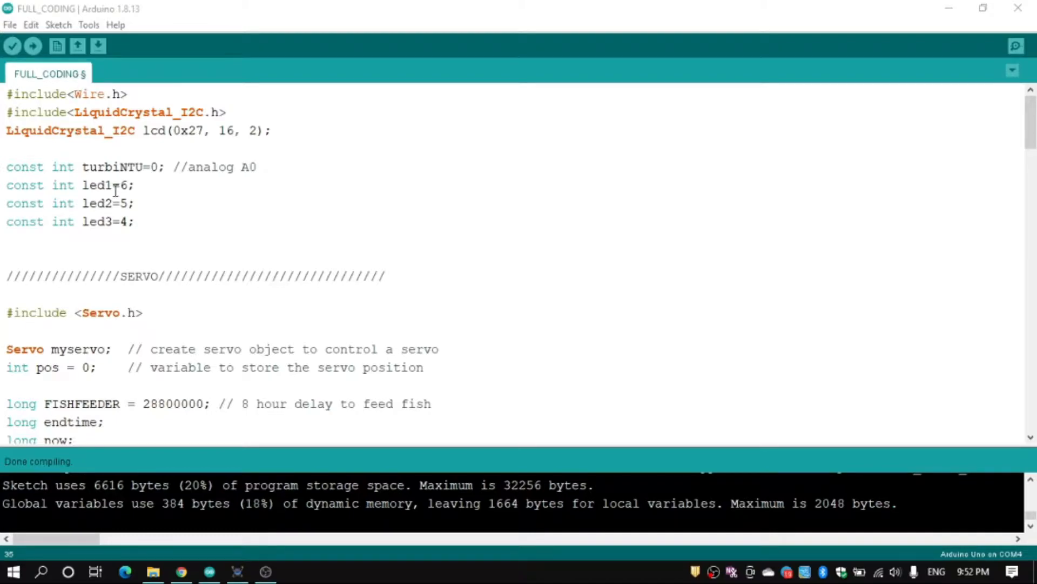
pyautogui.click(121, 203)
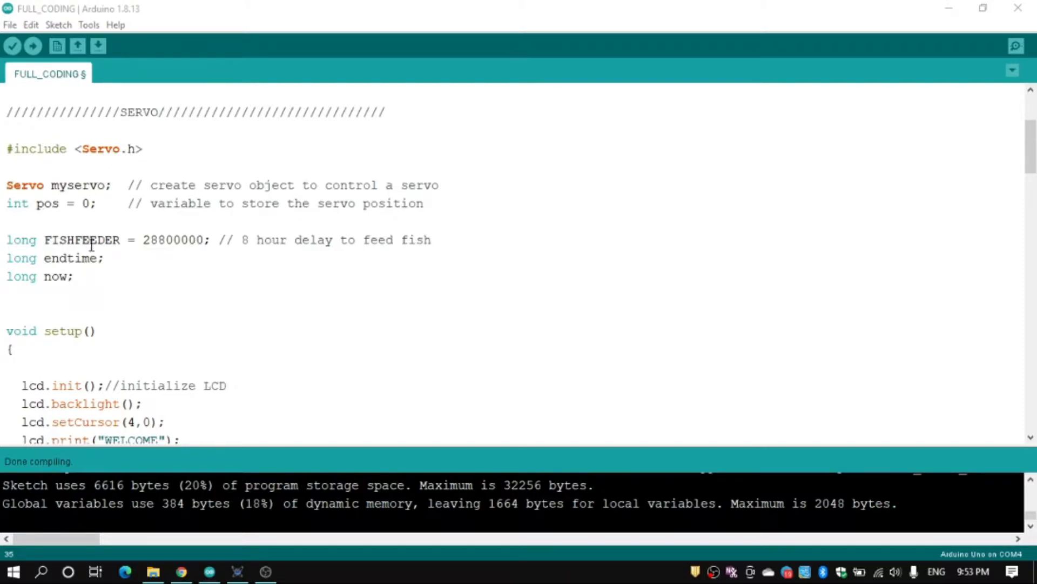
pyautogui.moveTo(31, 203)
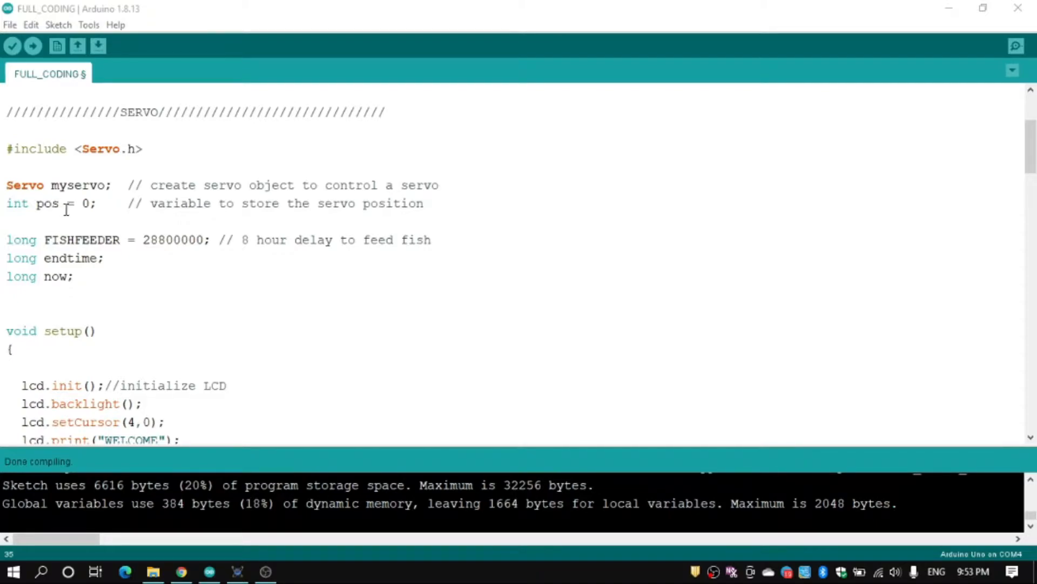
pyautogui.moveTo(121, 210)
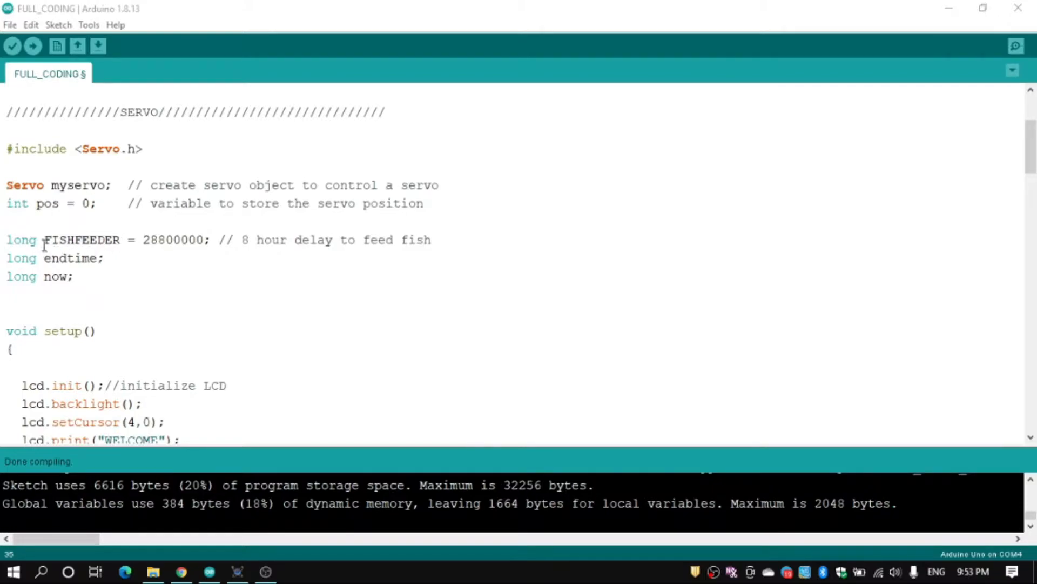
pyautogui.moveTo(32, 239)
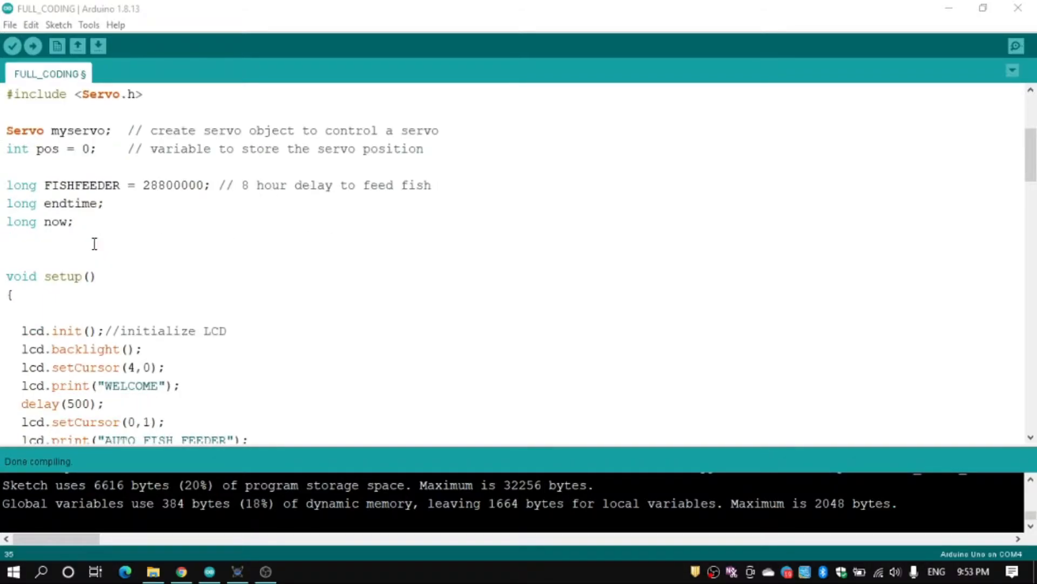
pyautogui.scroll(-3)
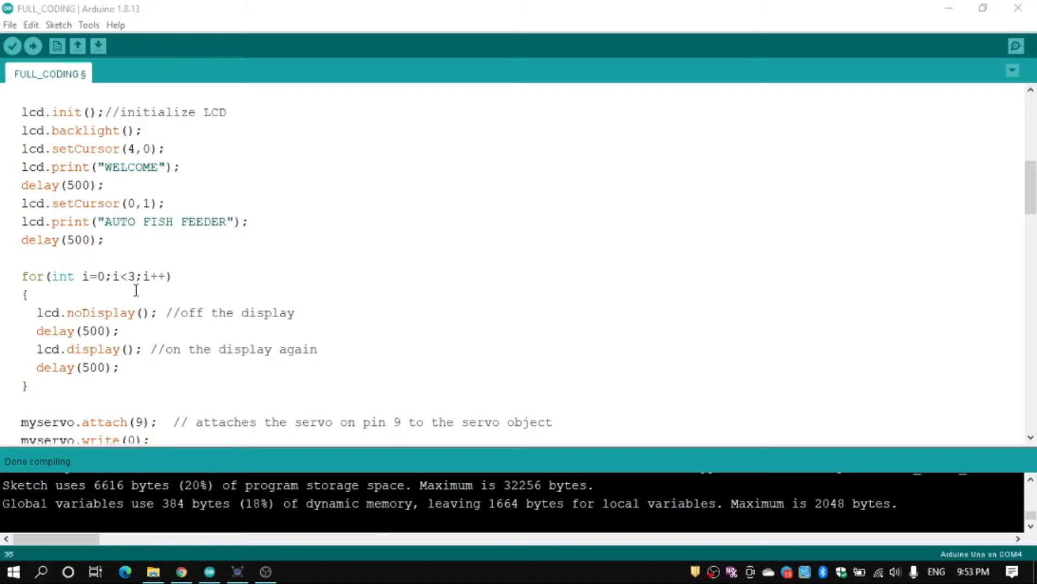
pyautogui.scroll(-3)
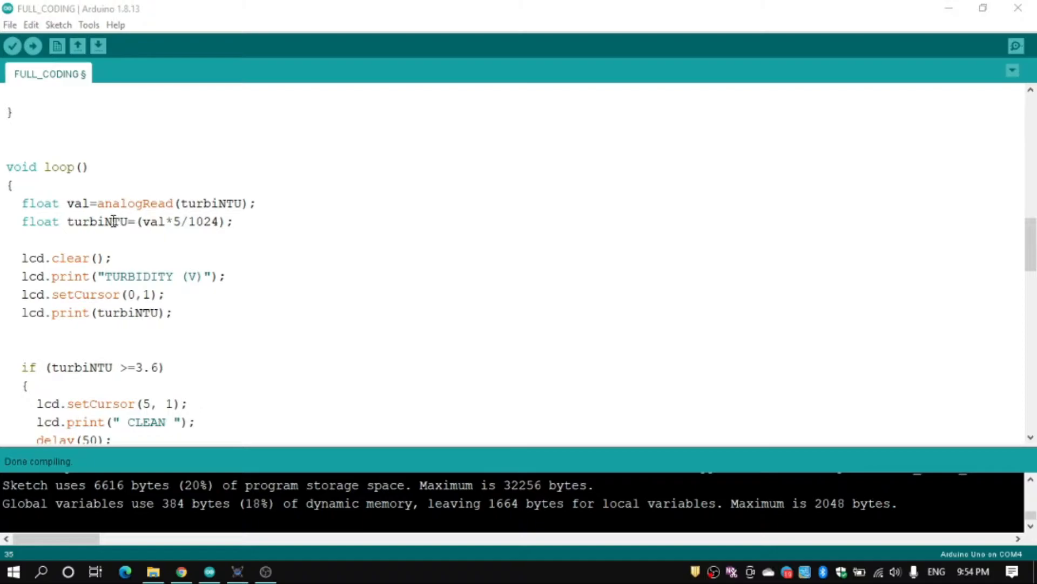
pyautogui.moveTo(98, 228)
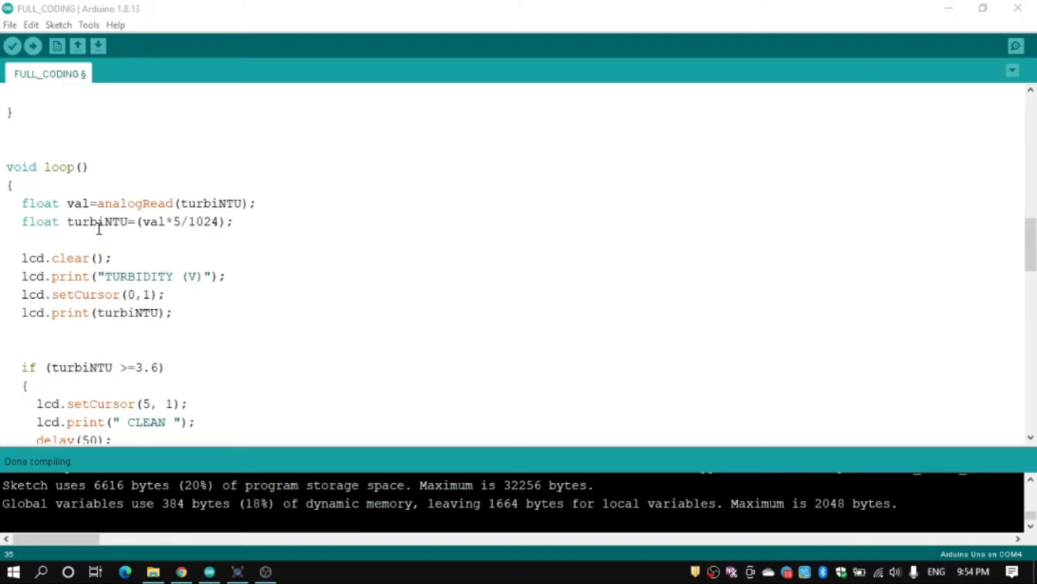
pyautogui.moveTo(138, 222)
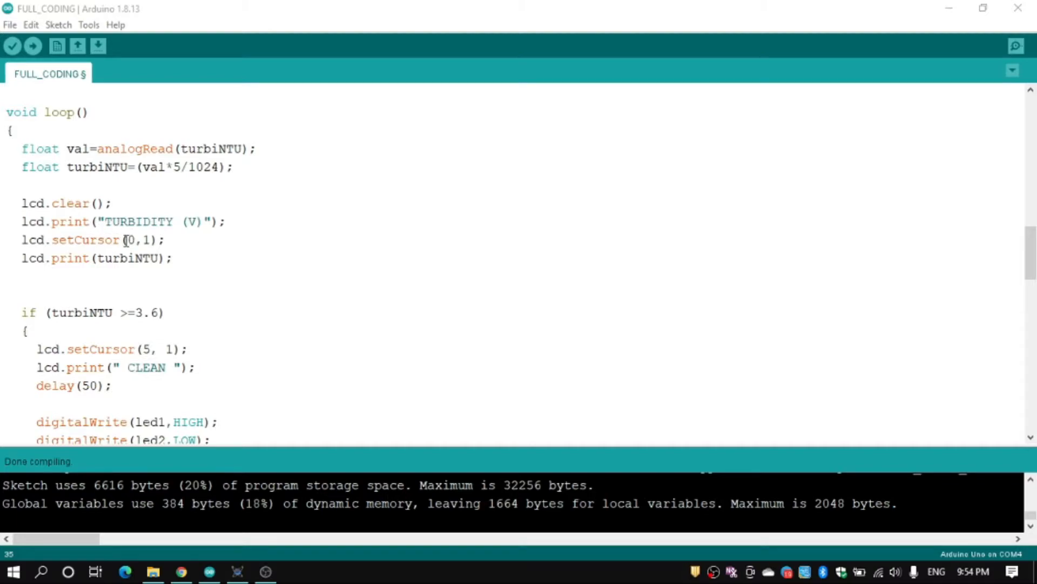
pyautogui.moveTo(89, 263)
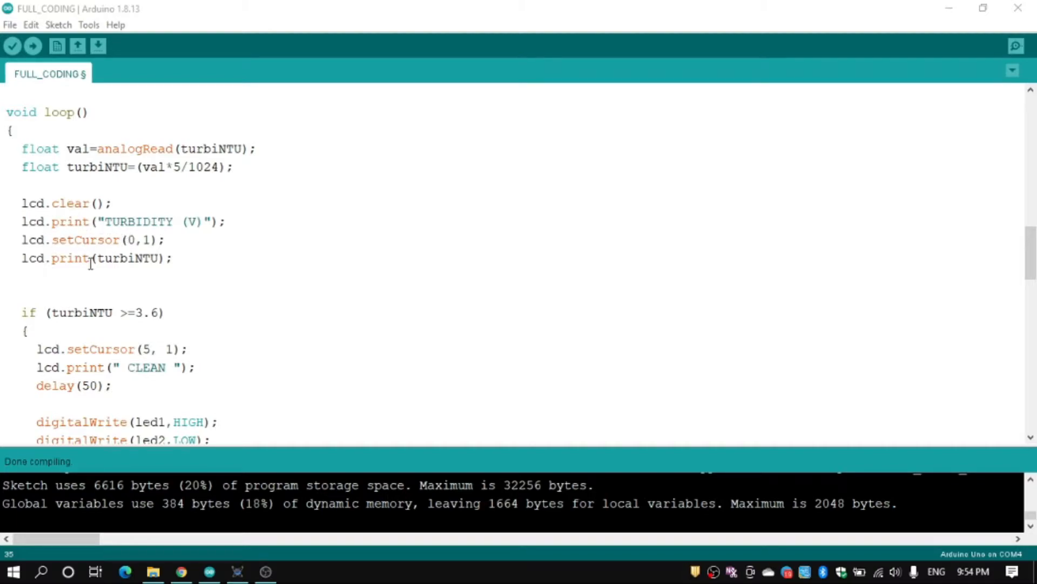
pyautogui.scroll(-3)
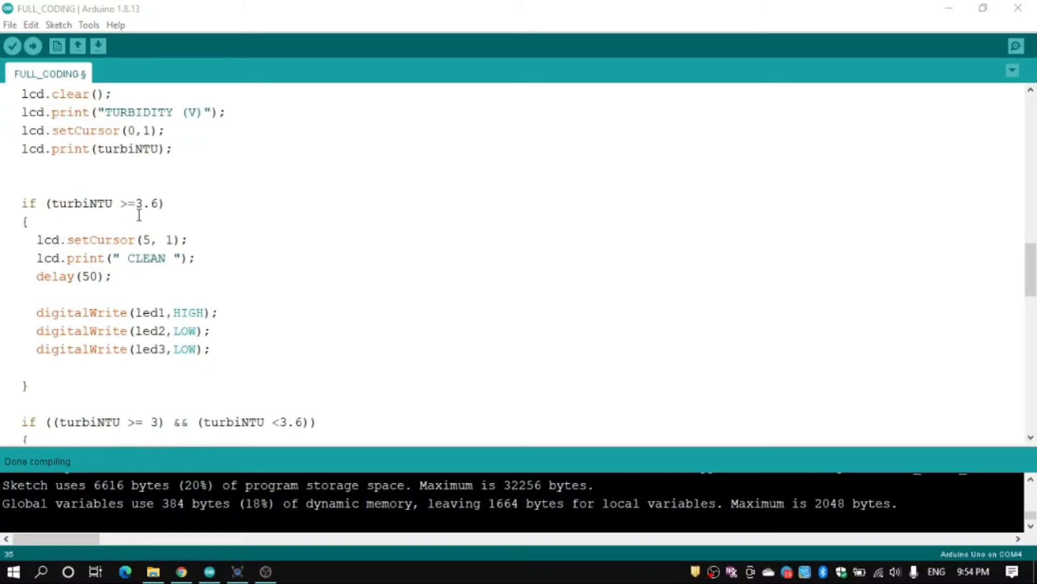
pyautogui.moveTo(113, 235)
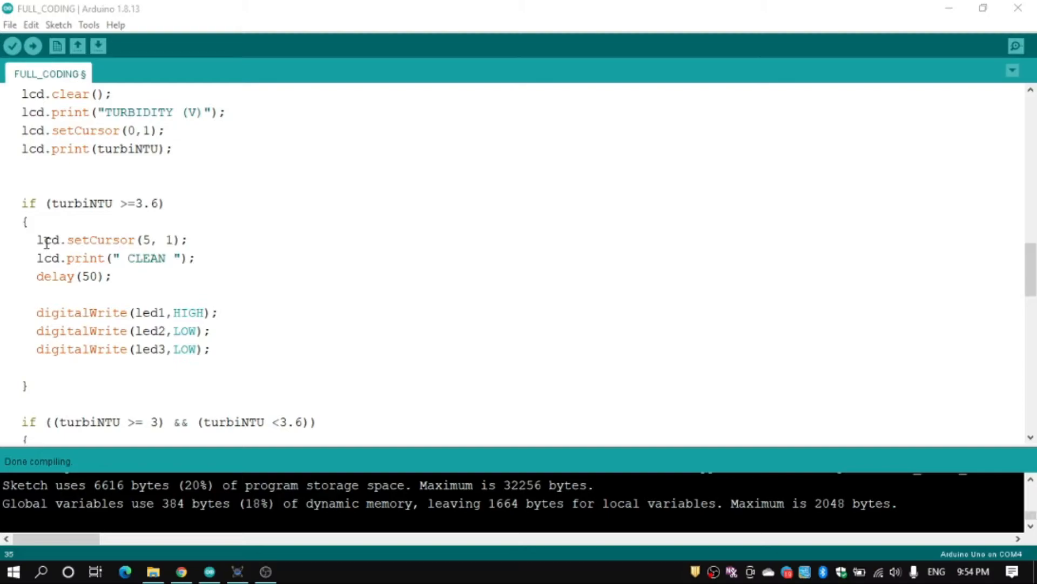
pyautogui.scroll(-3)
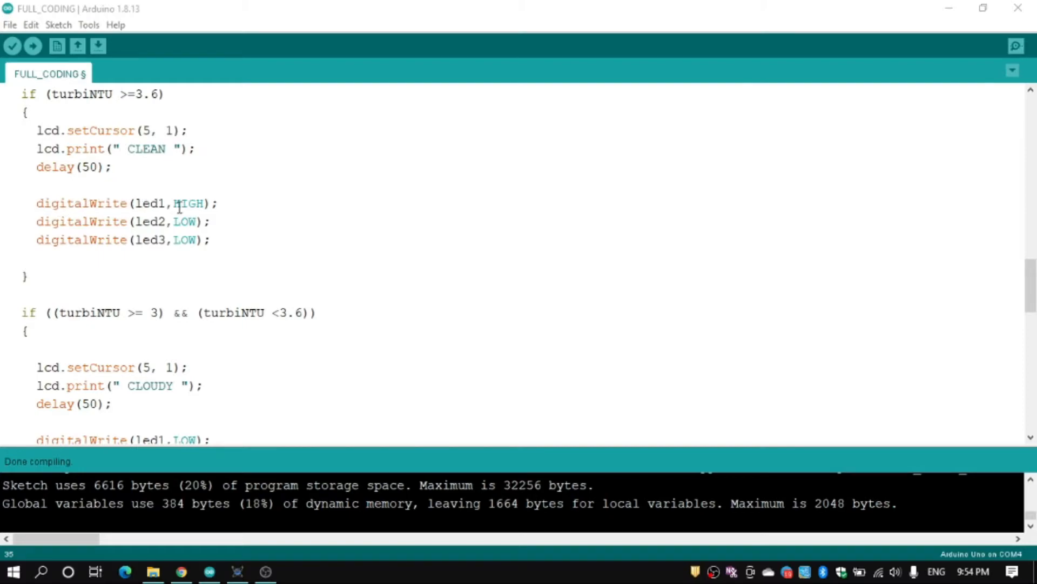
pyautogui.moveTo(225, 214)
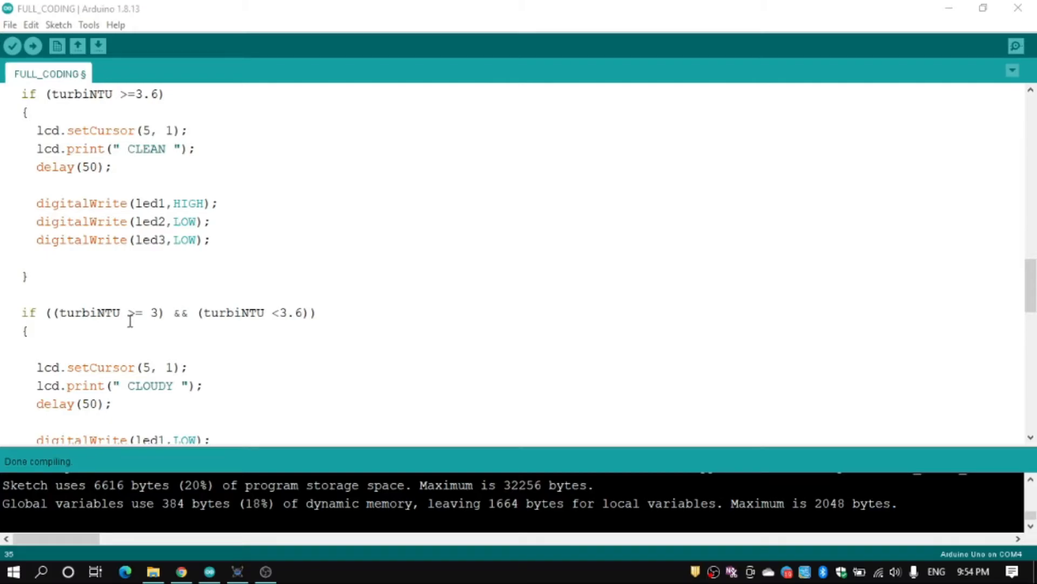
pyautogui.scroll(-3)
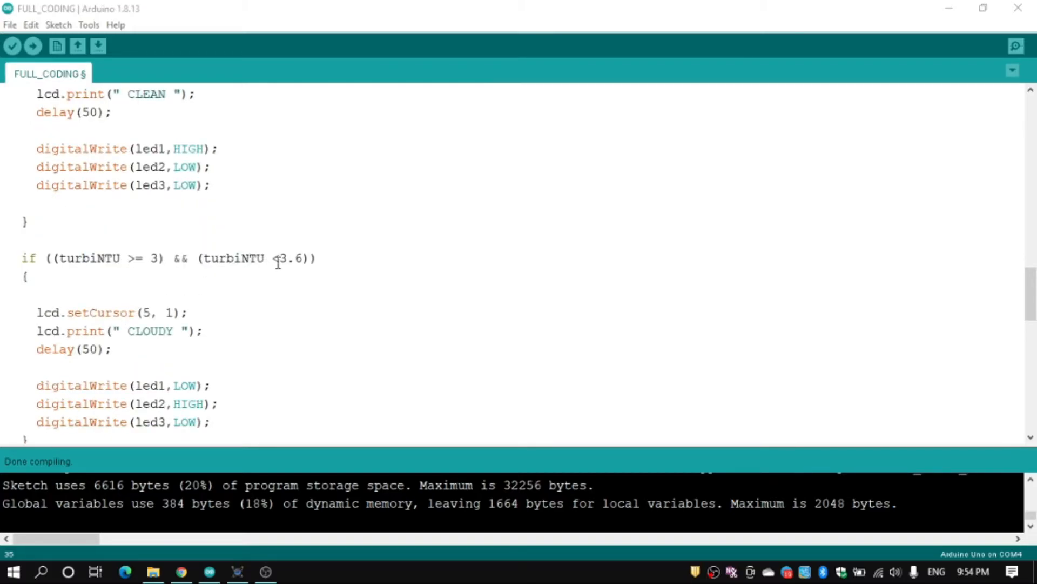
pyautogui.scroll(-3)
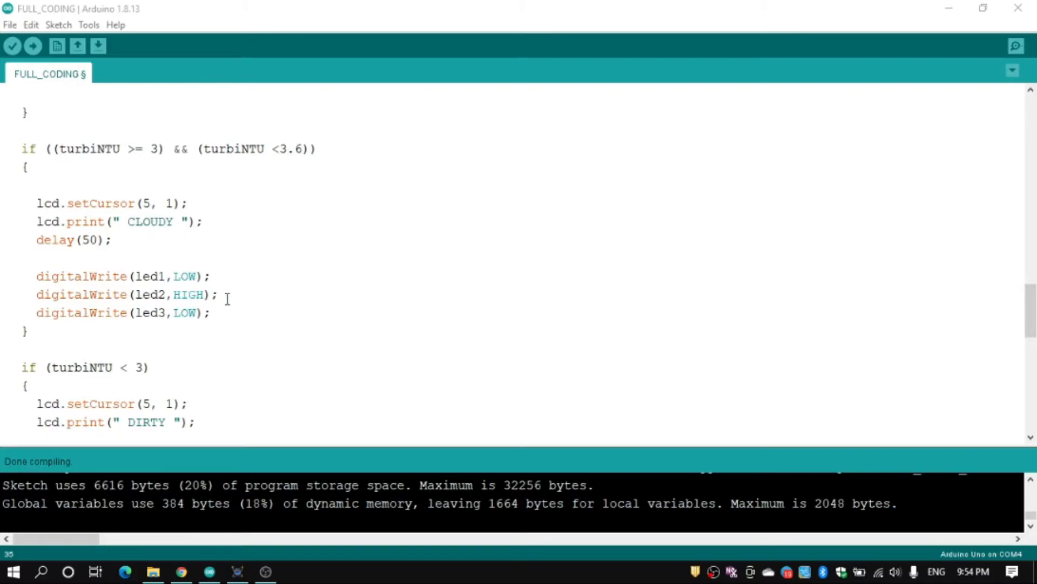
pyautogui.scroll(-3)
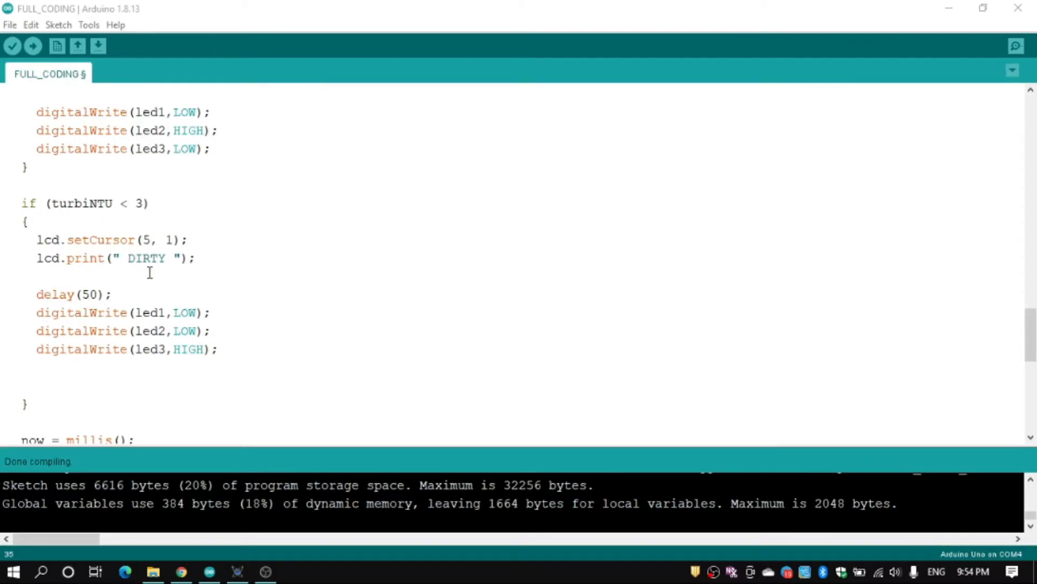
pyautogui.scroll(-3)
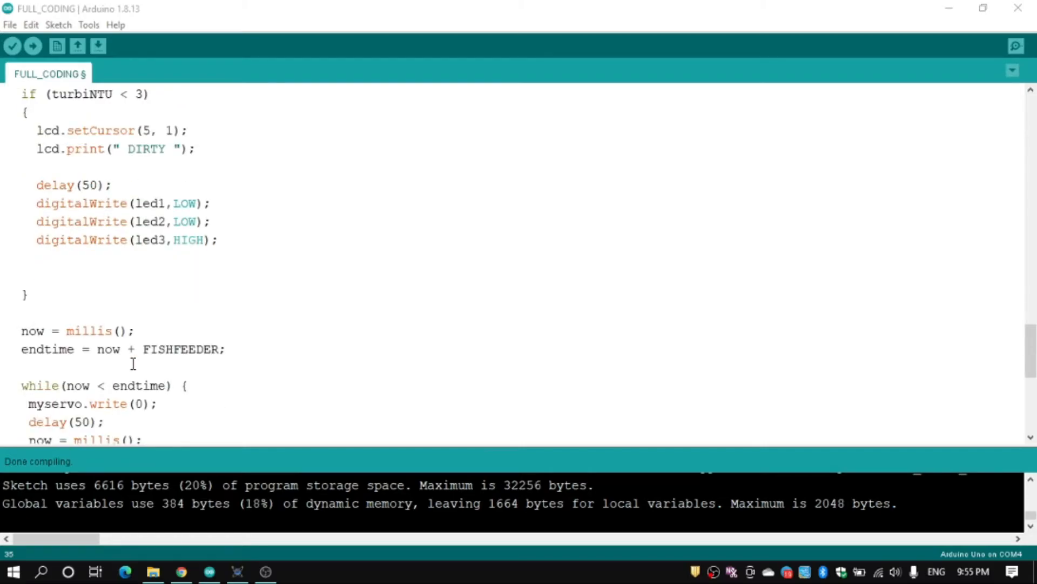
pyautogui.scroll(-3)
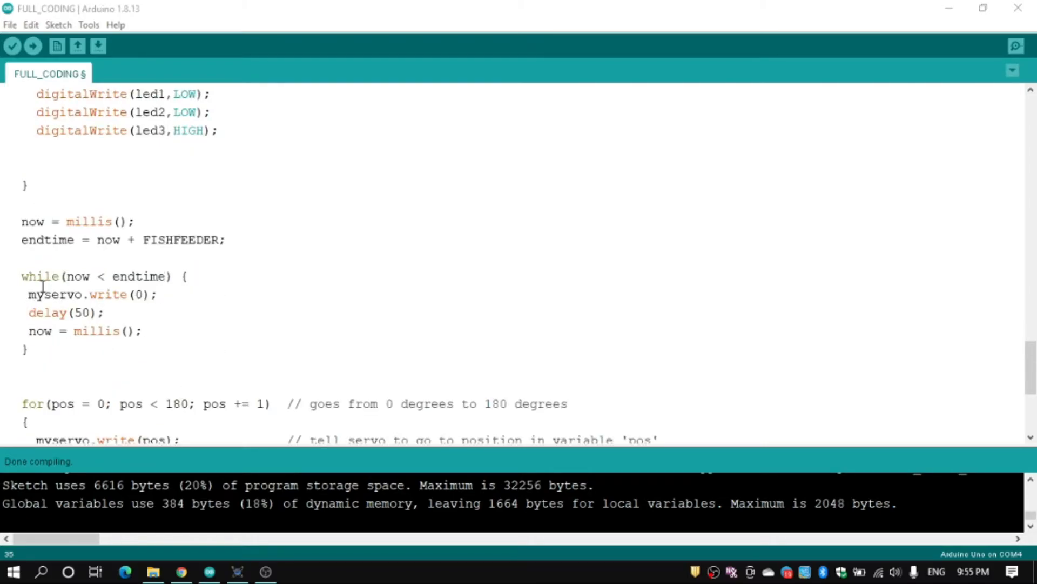
pyautogui.scroll(-3)
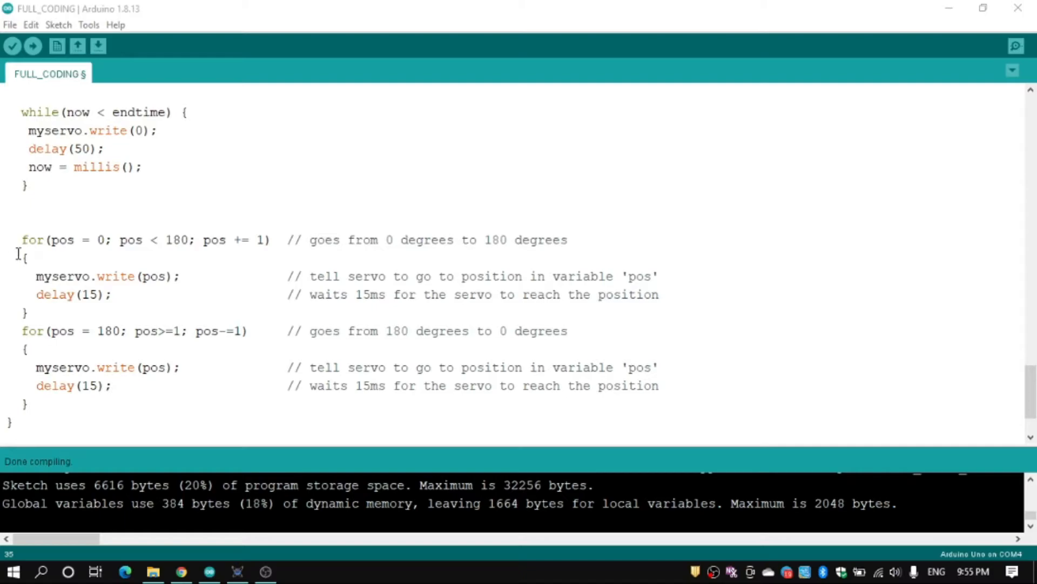
pyautogui.moveTo(103, 239)
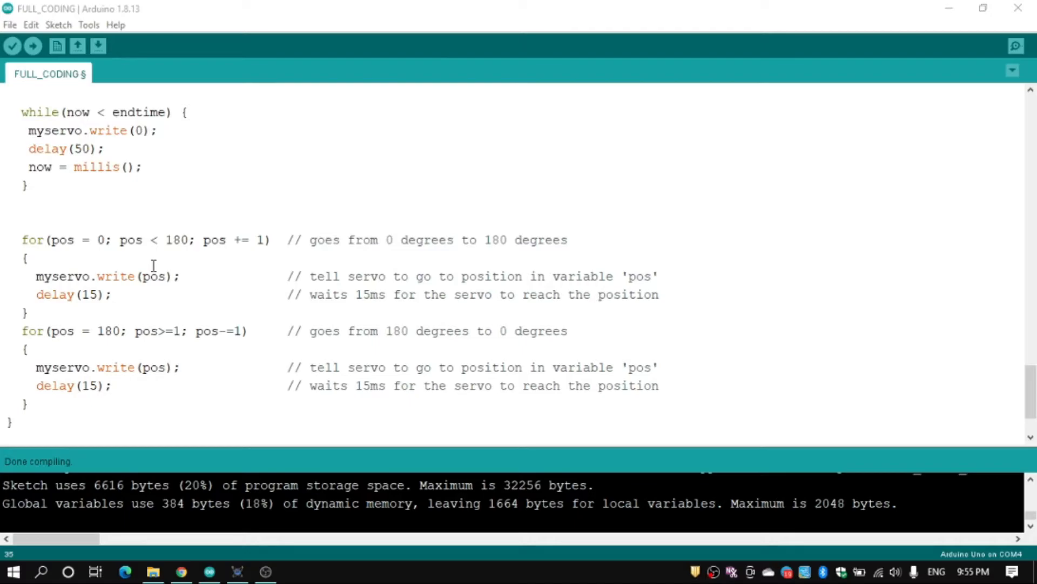
pyautogui.scroll(-3)
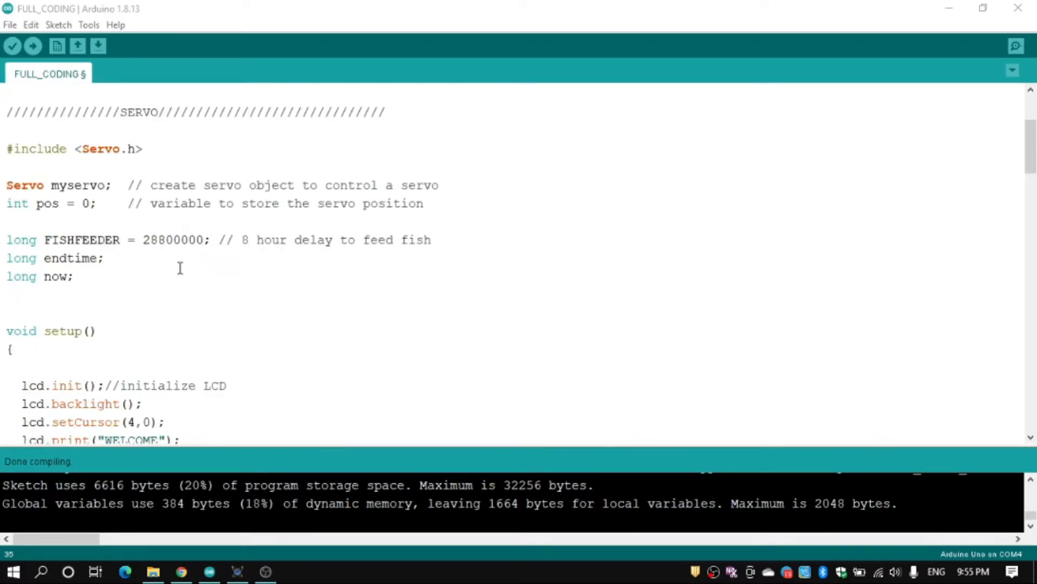
# Replace the FISHFEEDER delay value 28800000 with 2000
pyautogui.click(205, 239)
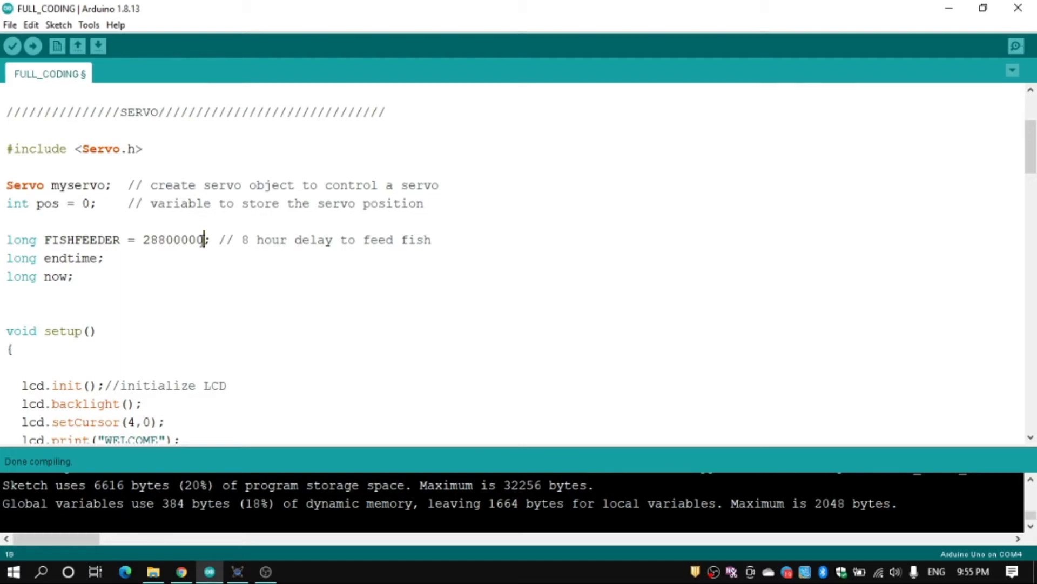
pyautogui.write('2')
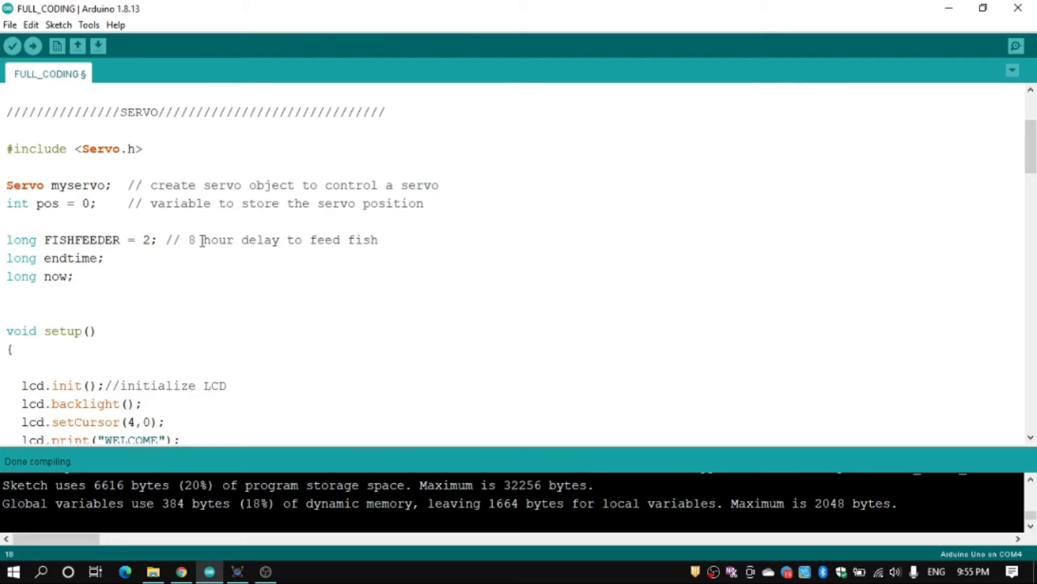
pyautogui.write('000')
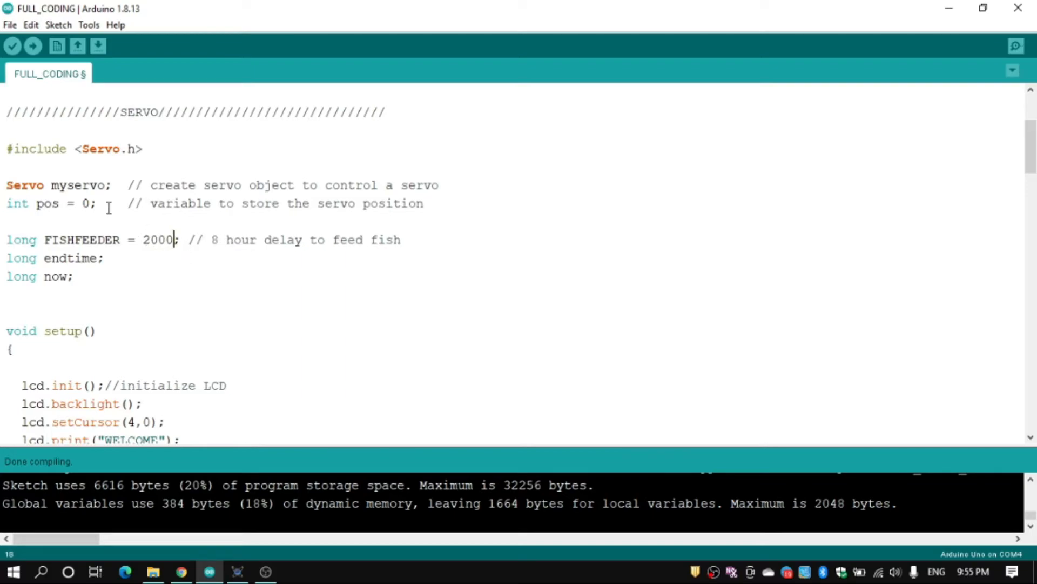
pyautogui.click(57, 25)
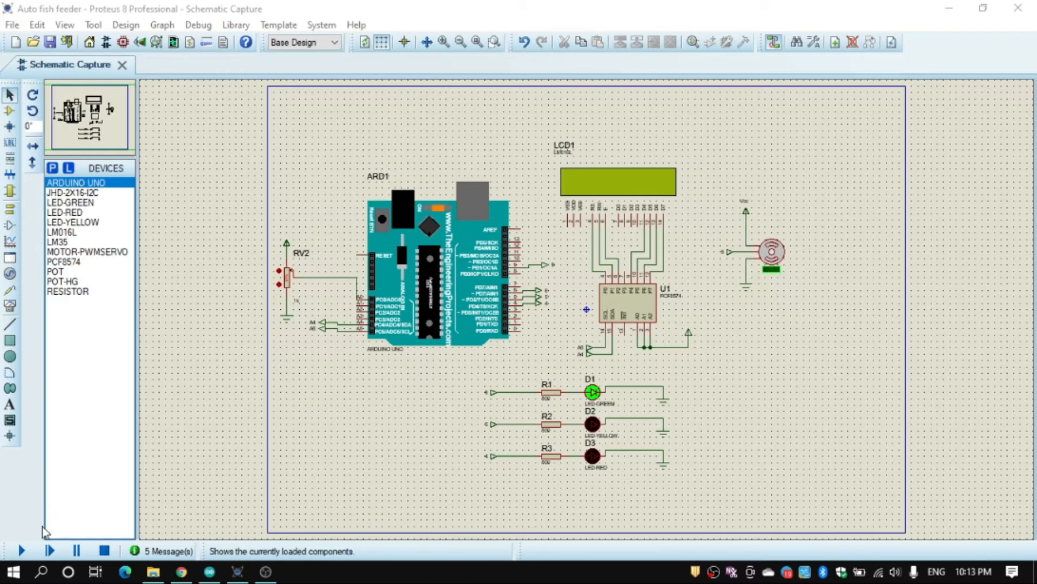
# Start the Proteus simulation so the LCD shows 4.35 CLEAN with the green LED lit
pyautogui.click(21, 551)
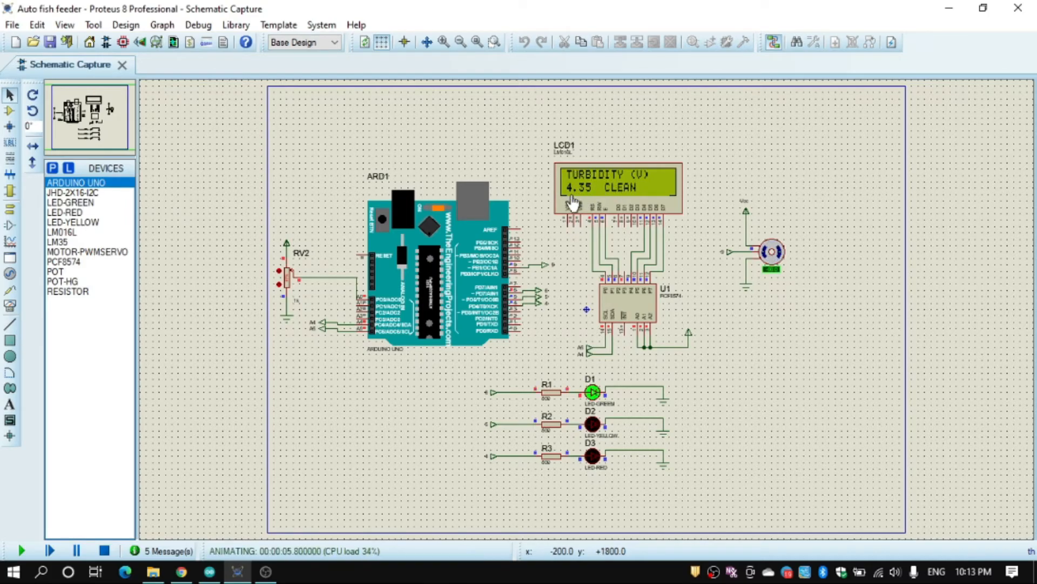
pyautogui.moveTo(612, 212)
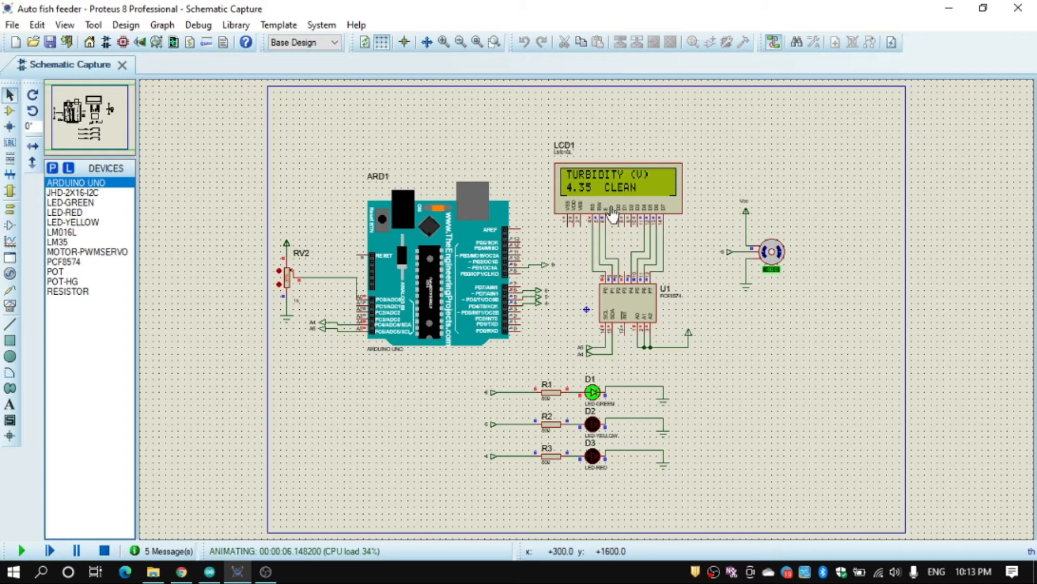
pyautogui.moveTo(632, 185)
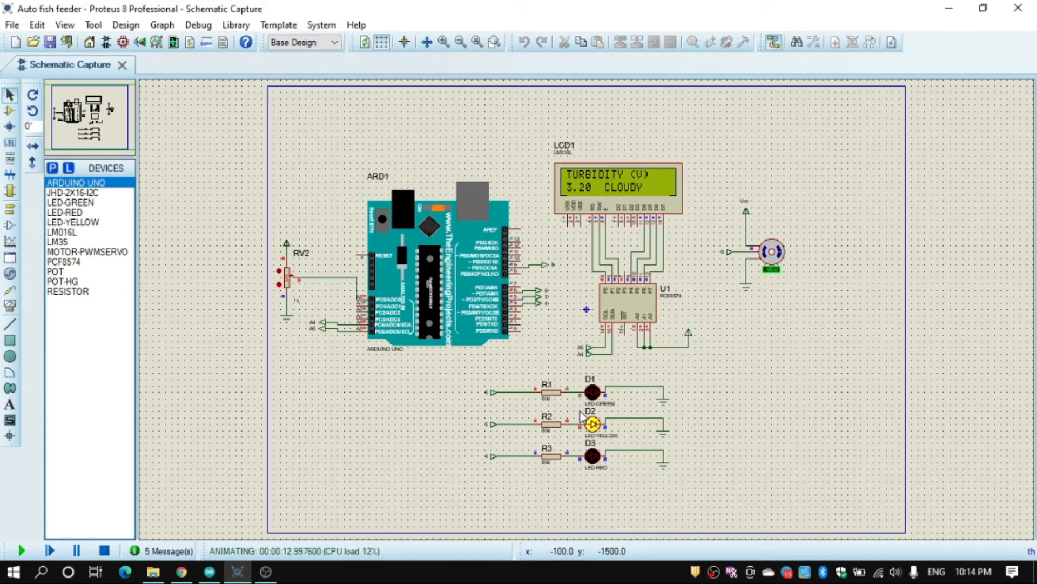
pyautogui.moveTo(567, 442)
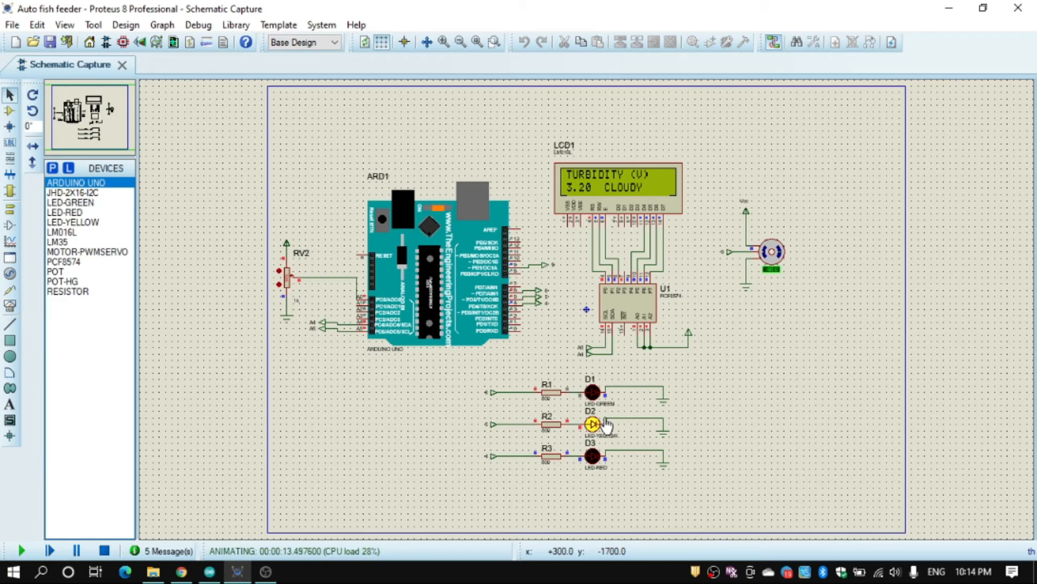
pyautogui.moveTo(498, 415)
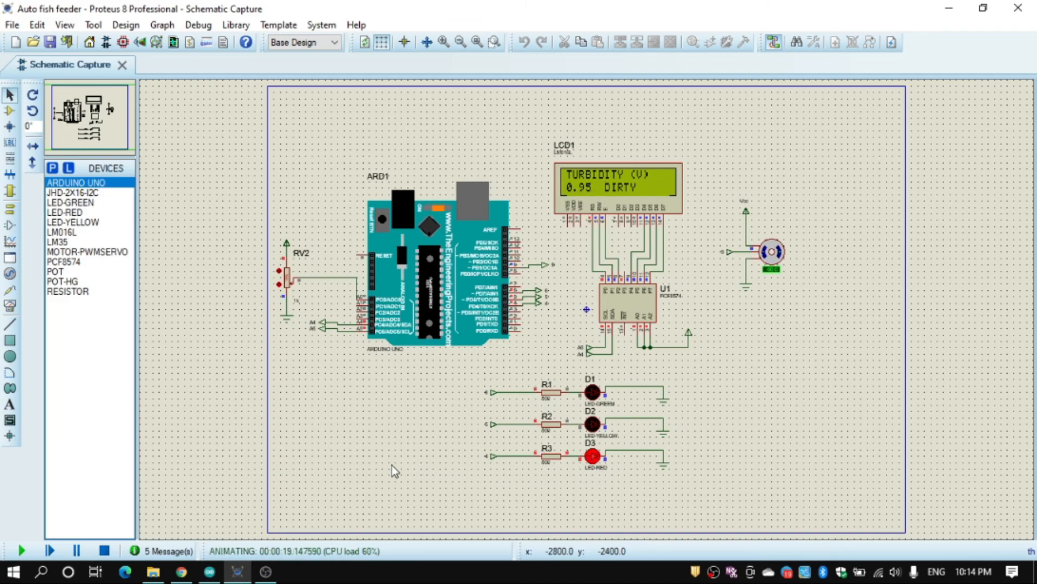
pyautogui.moveTo(337, 457)
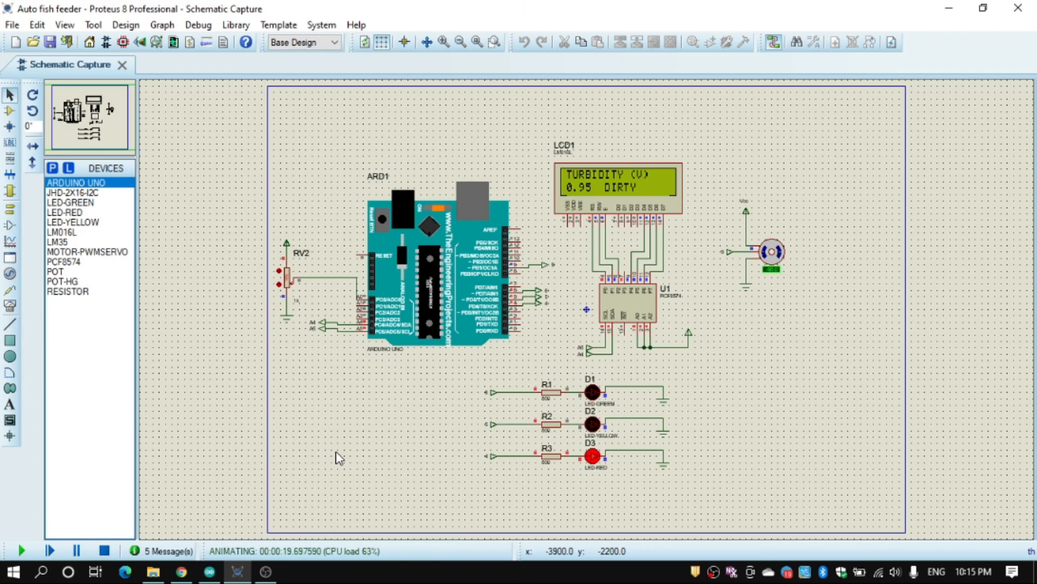